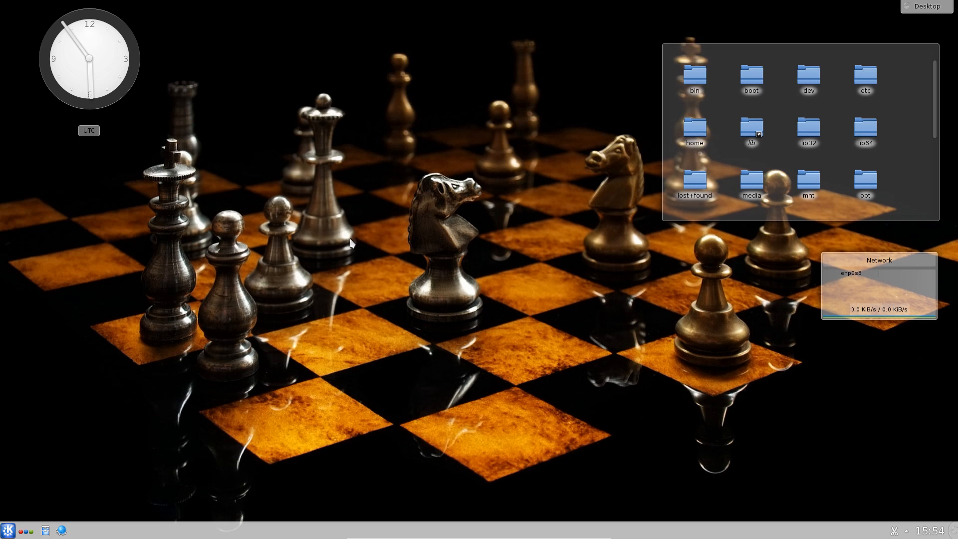
mouse_move(231, 276)
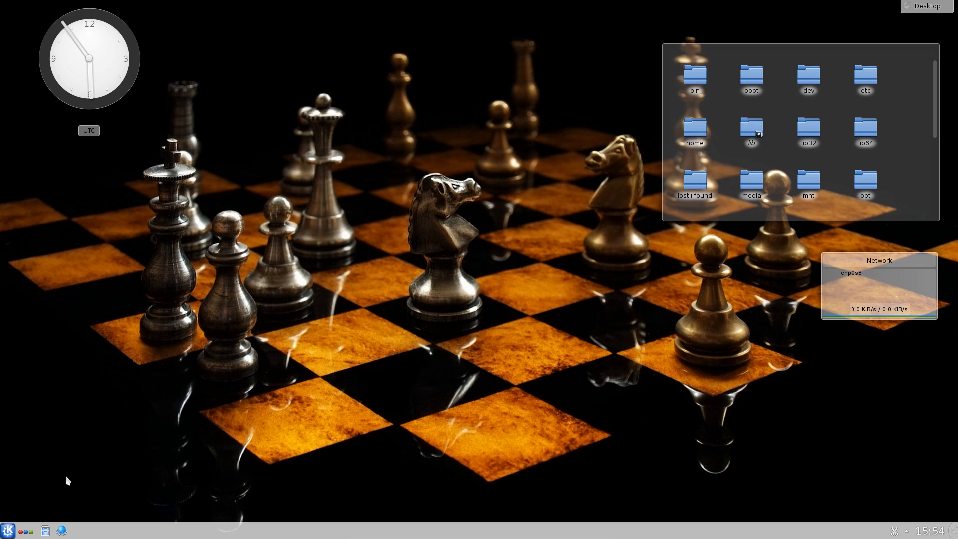
Close the home folder window, browse the launcher's Graphics applications, then reopen the menu.
left_click(43, 529)
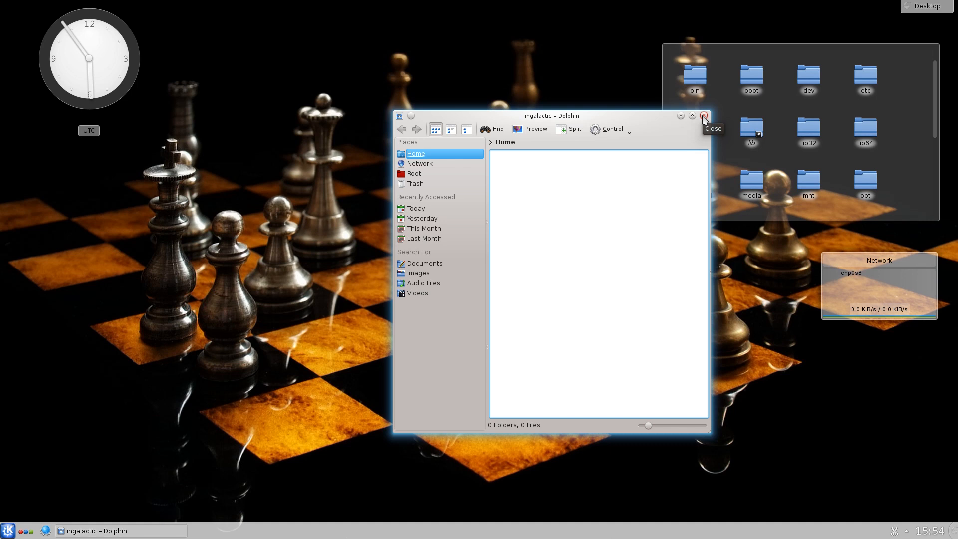
left_click(702, 116)
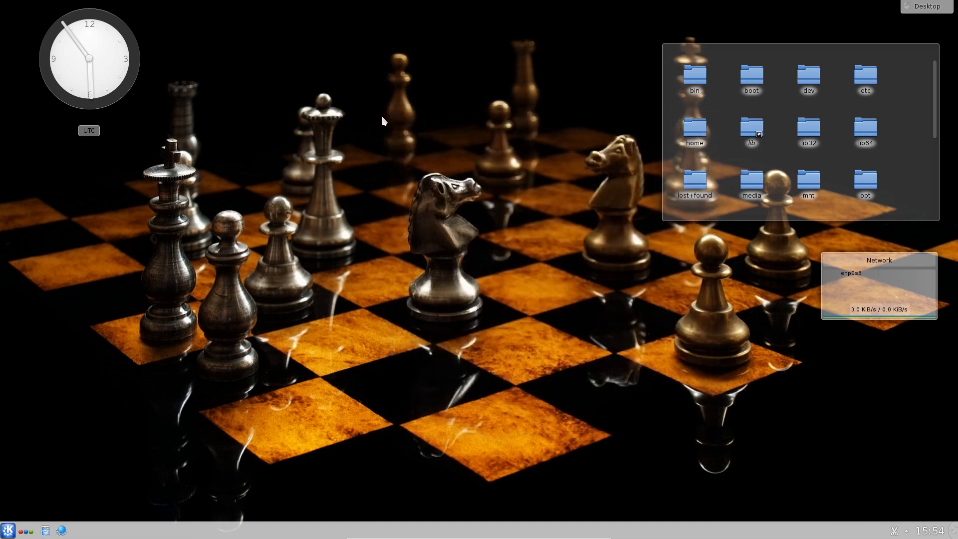
left_click(8, 529)
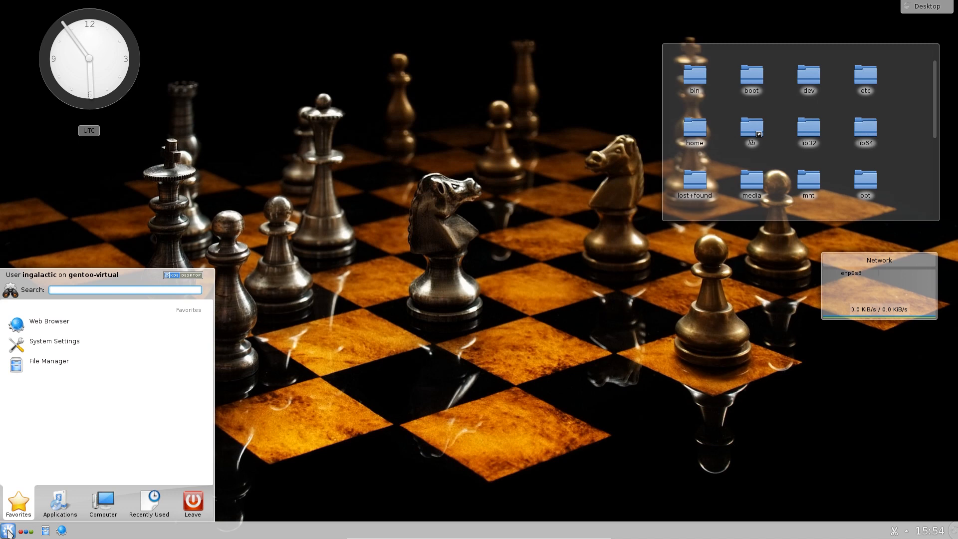
mouse_move(33, 527)
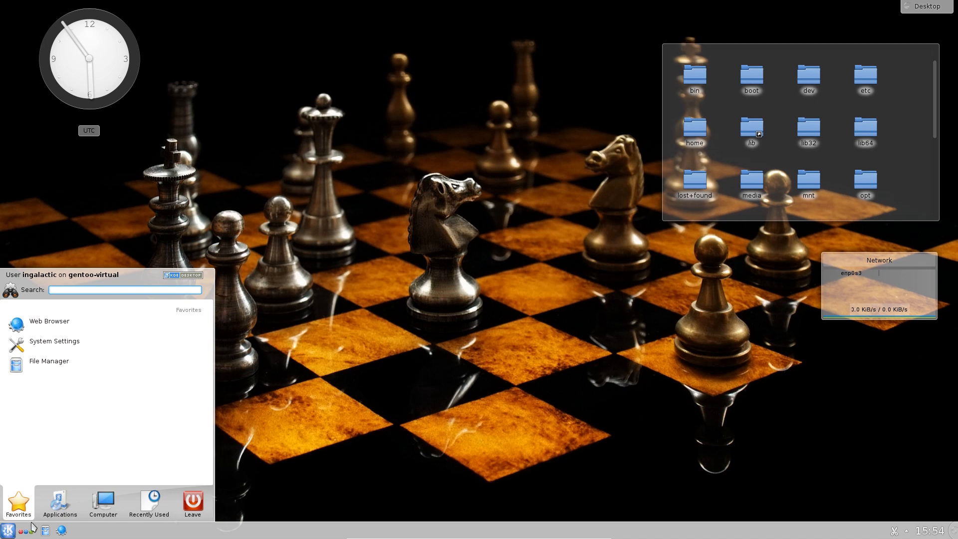
left_click(59, 503)
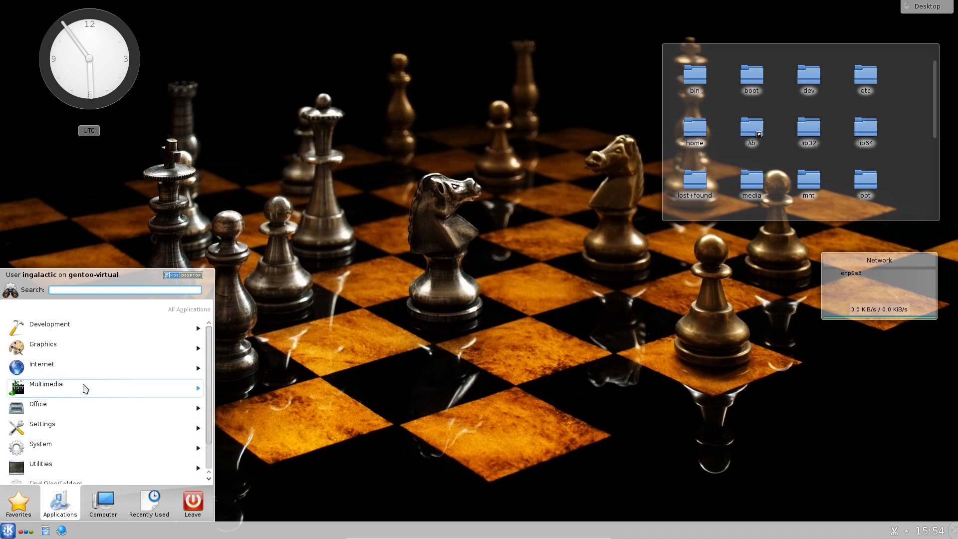
left_click(43, 343)
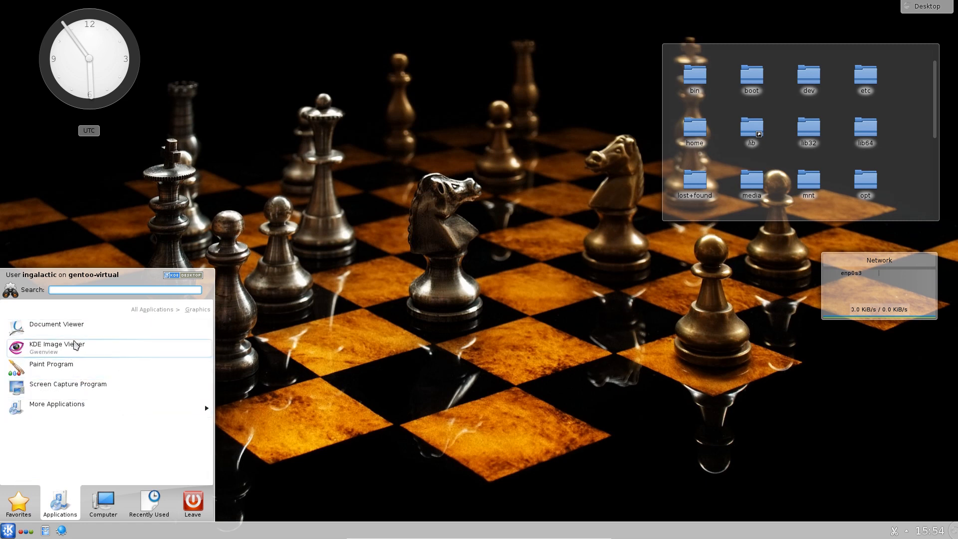
mouse_move(328, 402)
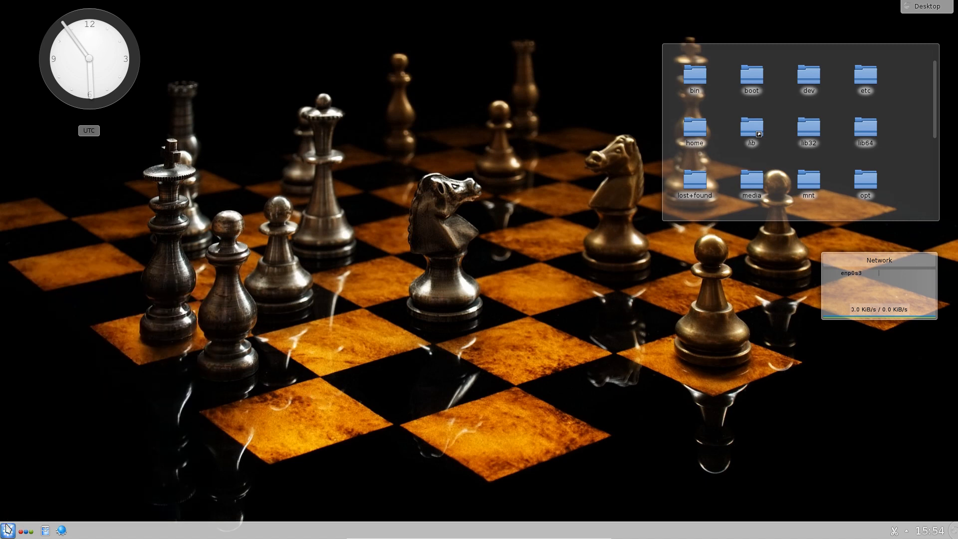
left_click(8, 529)
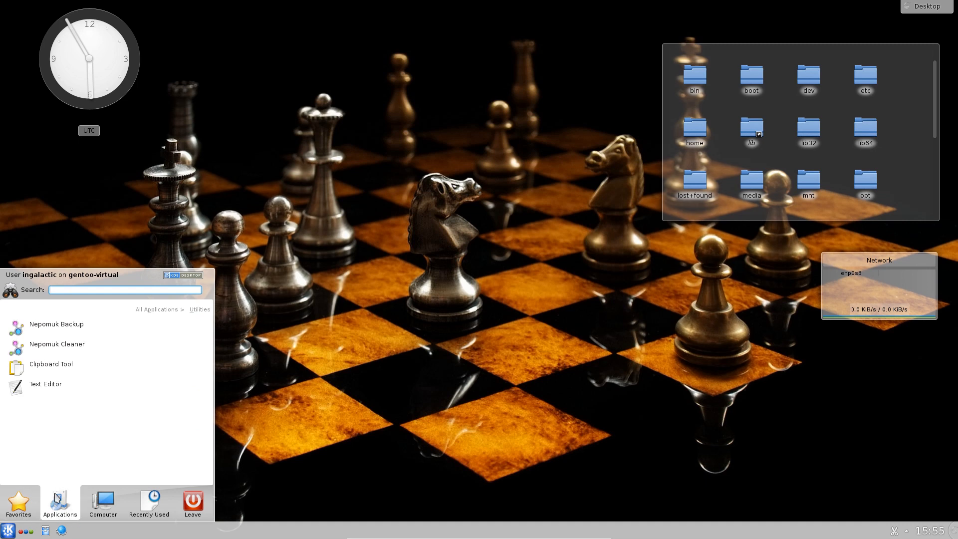
Launch Konsole and become root with 'su -' on gentoo-virtual.
left_click(156, 309)
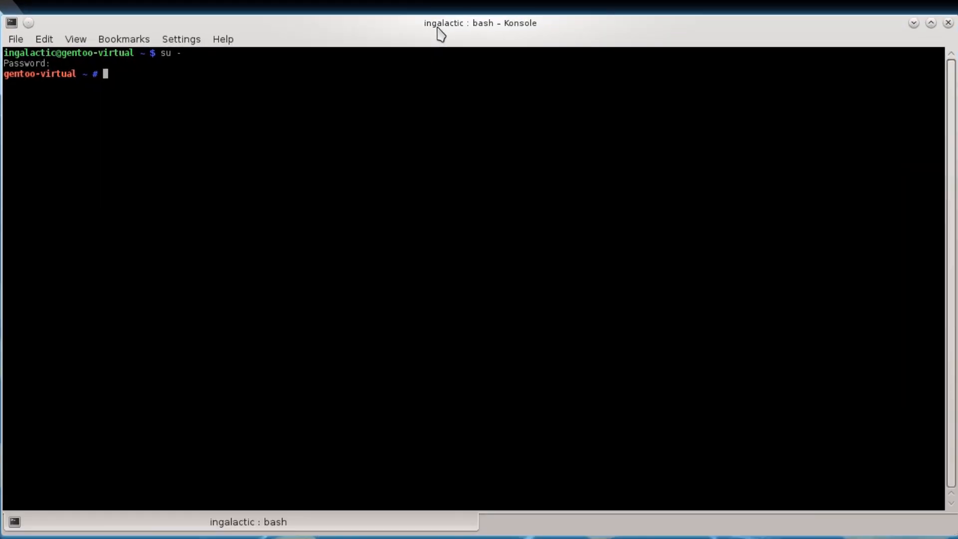
Run 'emerge --search chromium', replacing the initially typed --sync option.
type("e")
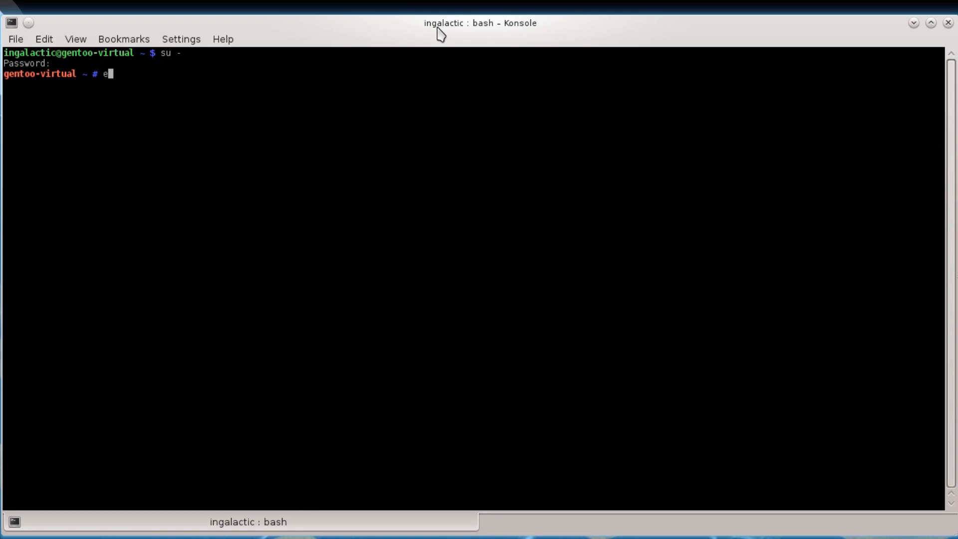
type("merge -")
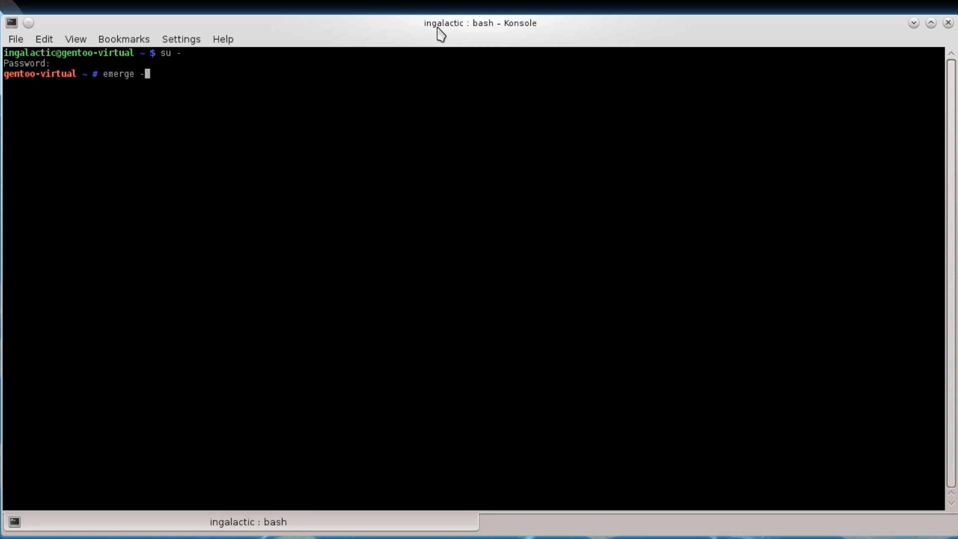
type("-sync")
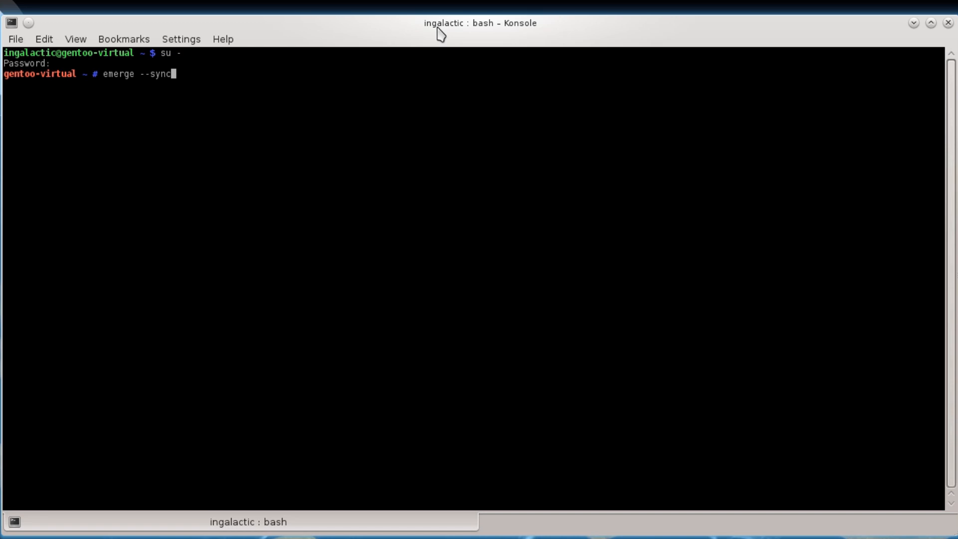
key("BackSpace")
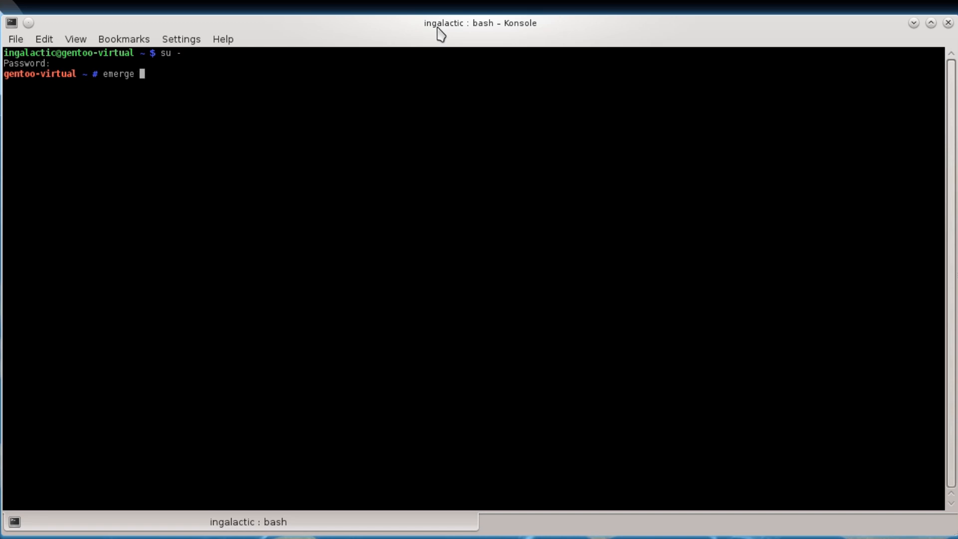
type("--")
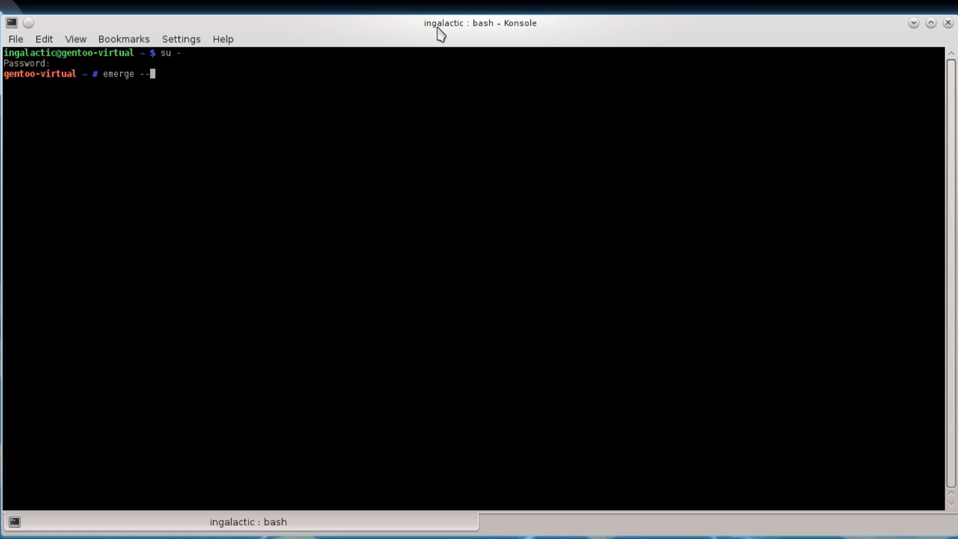
type("search")
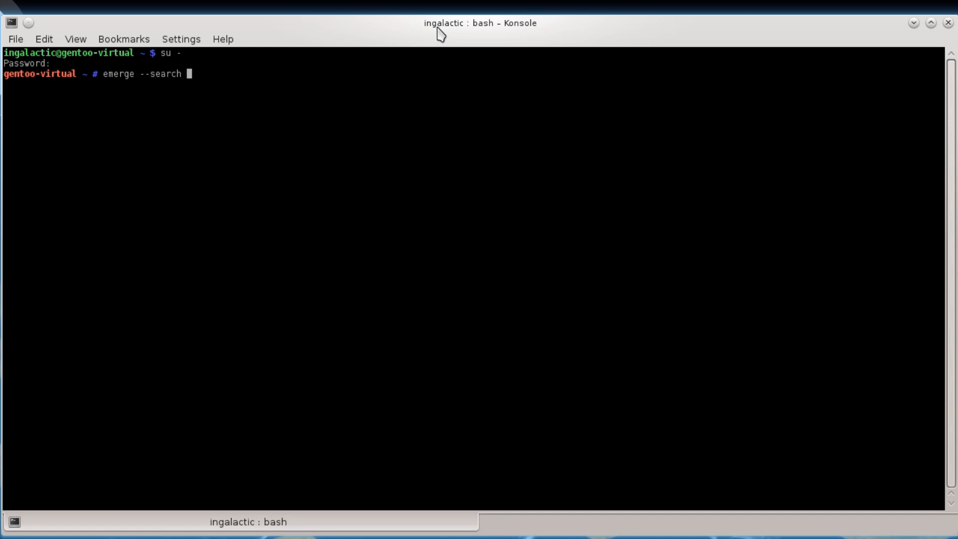
type("chromium")
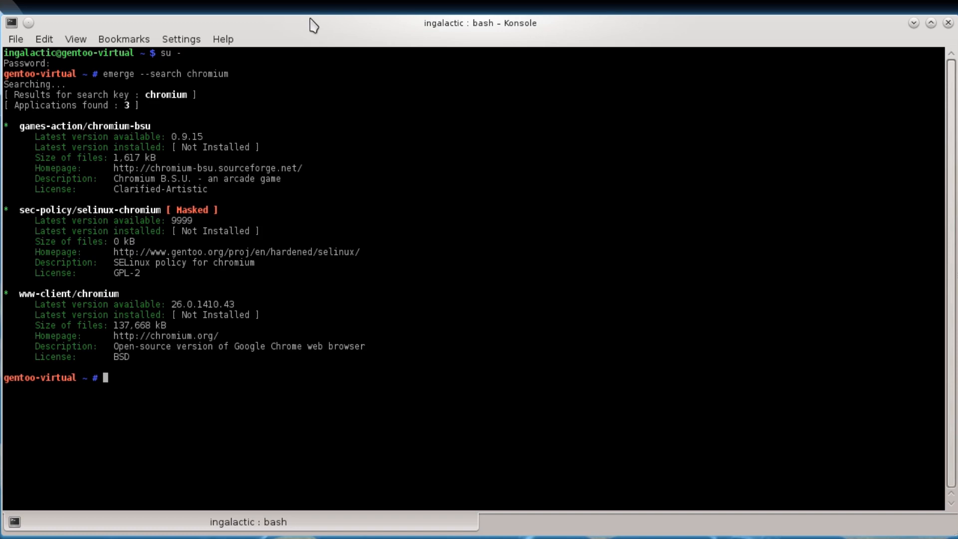
Run 'emerge chromium' and get the libxml2 conflict plus required keyword and USE changes.
type("e")
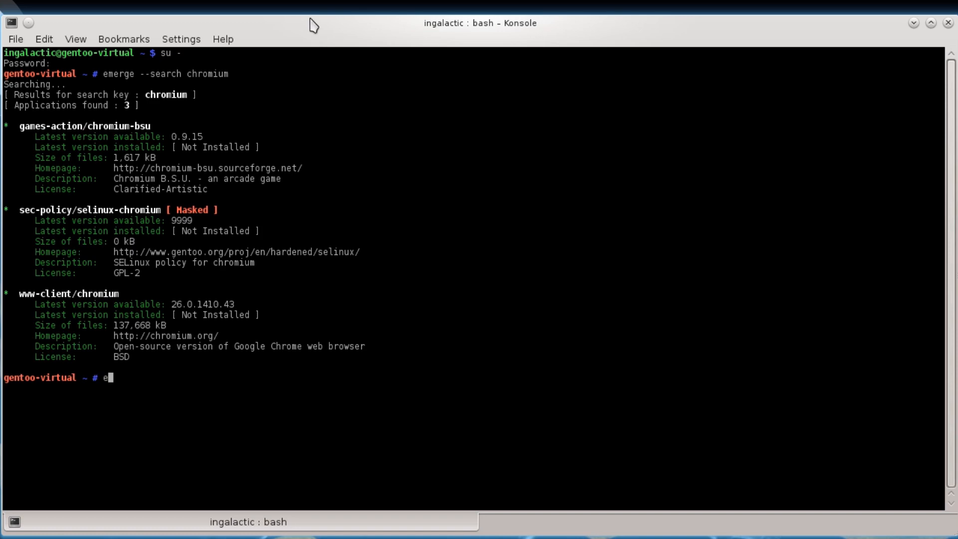
type("merge")
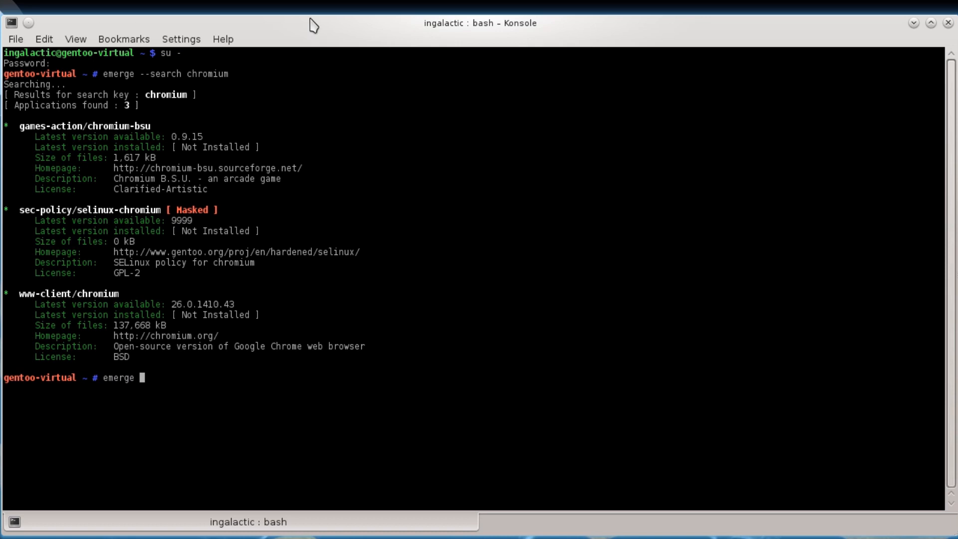
type("chromium")
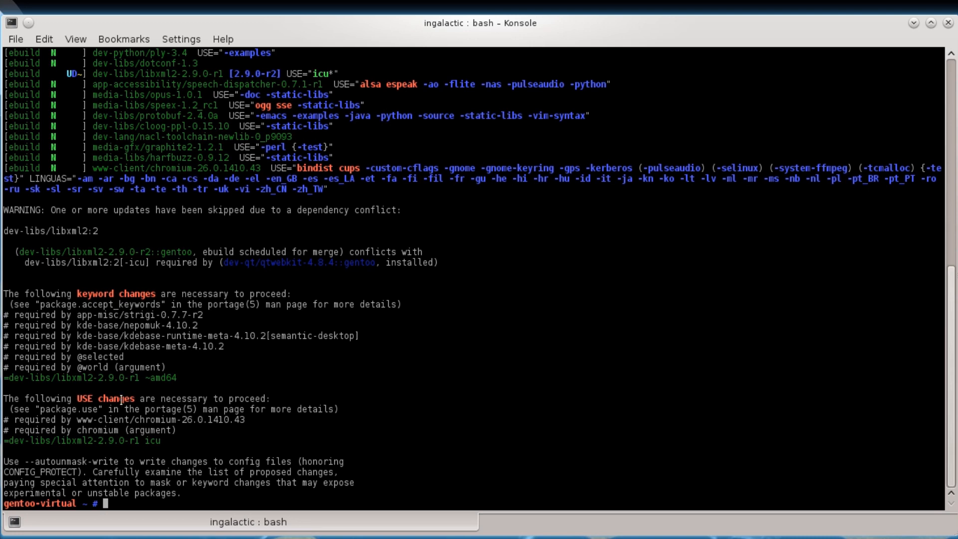
mouse_move(925, 60)
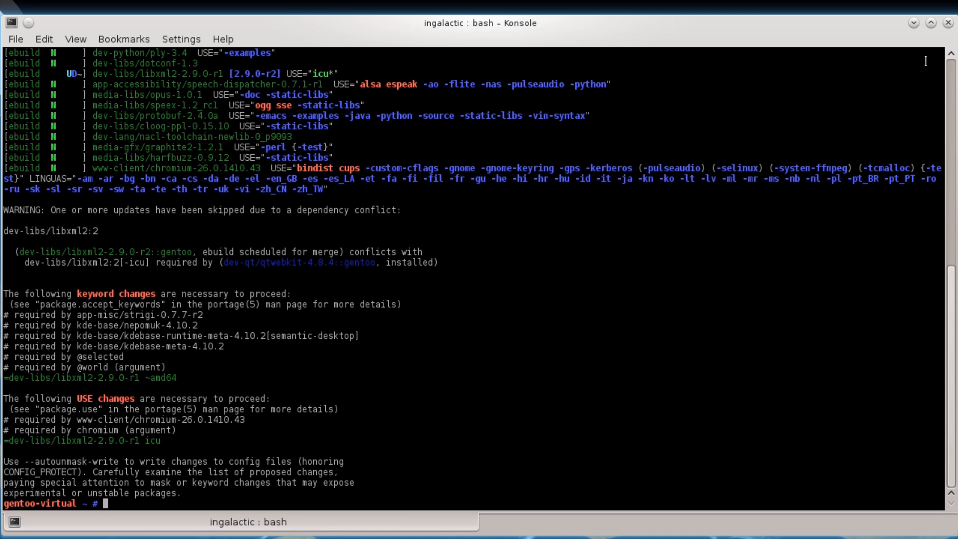
mouse_move(914, 24)
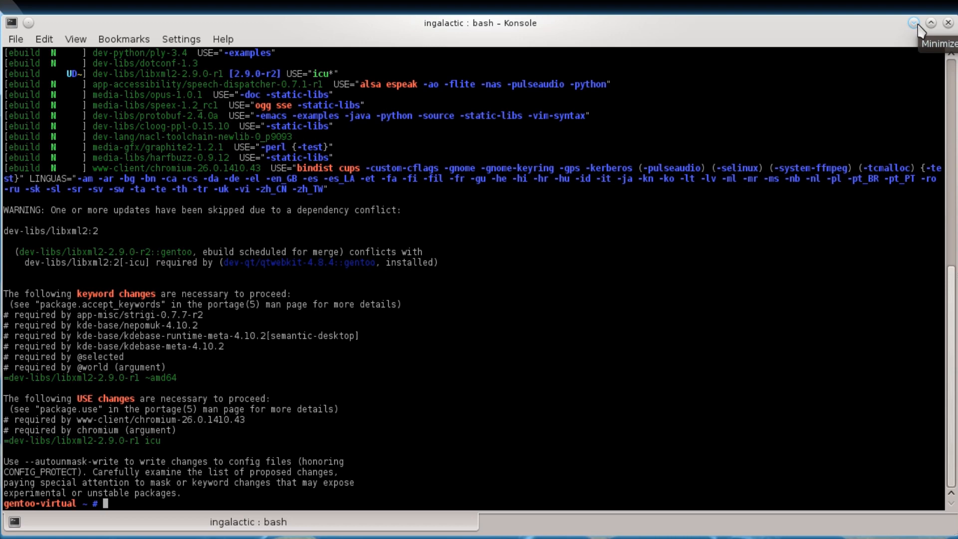
Hide the first terminal and start a second Konsole from the launcher's System category.
left_click(914, 30)
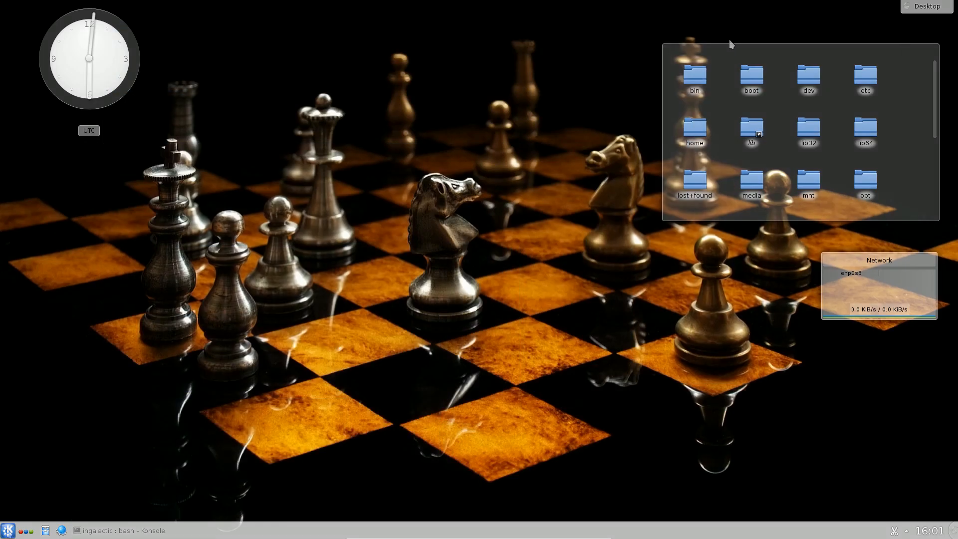
left_click(8, 530)
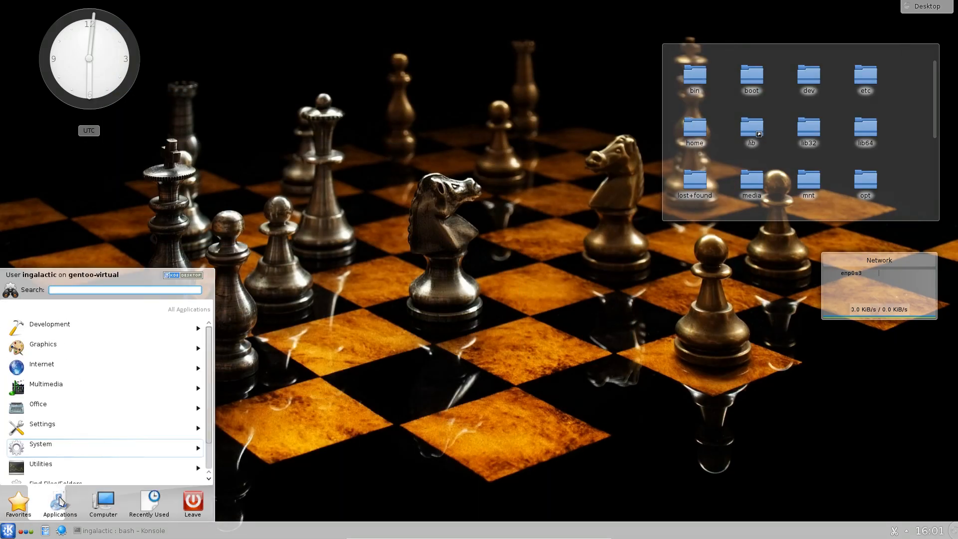
left_click(40, 444)
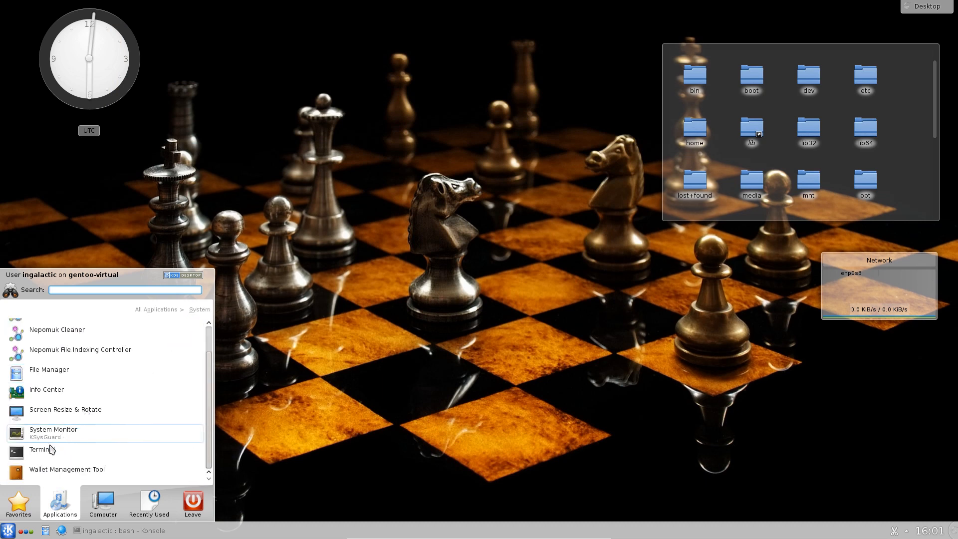
left_click(39, 449)
type("su -")
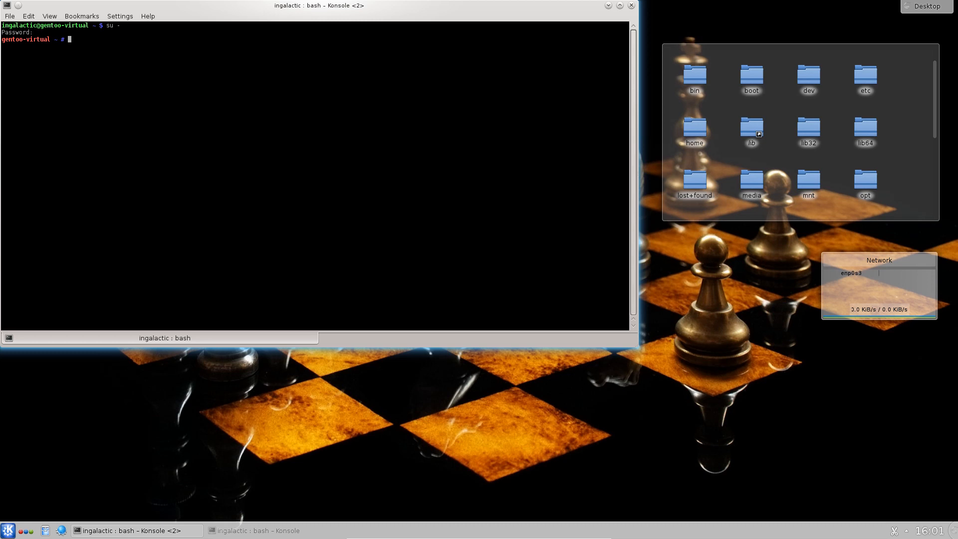
Maximize the new terminal and open /etc/portage/make.conf in nano.
type("nano")
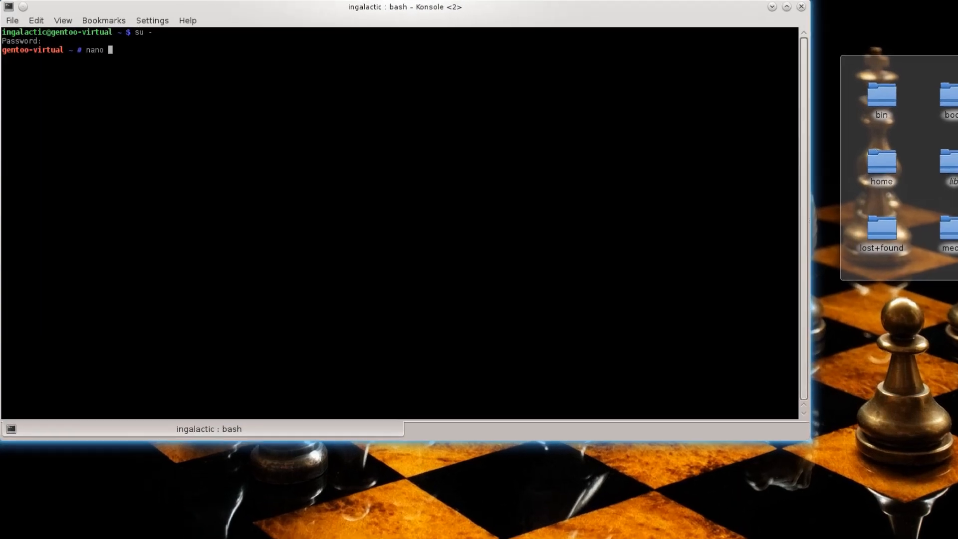
left_click(788, 7)
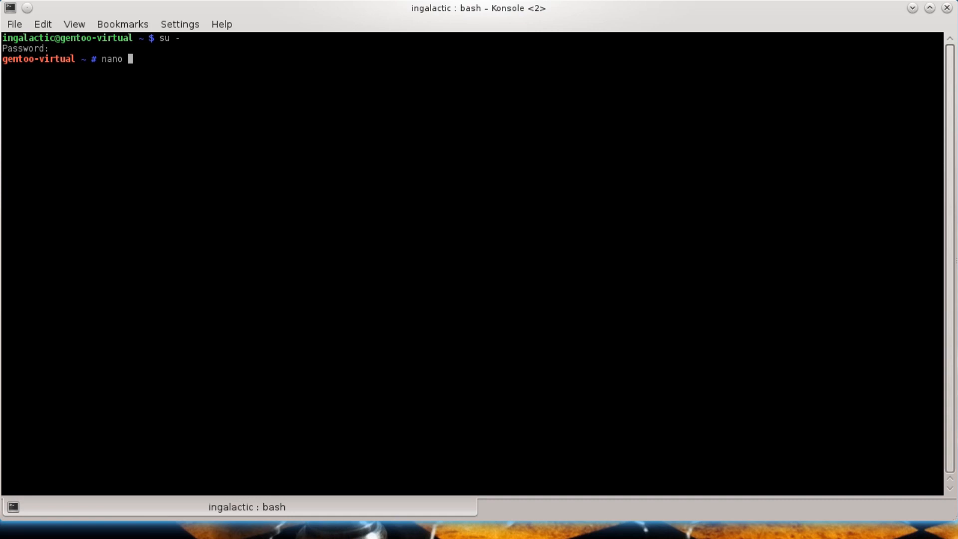
type("/etc/[")
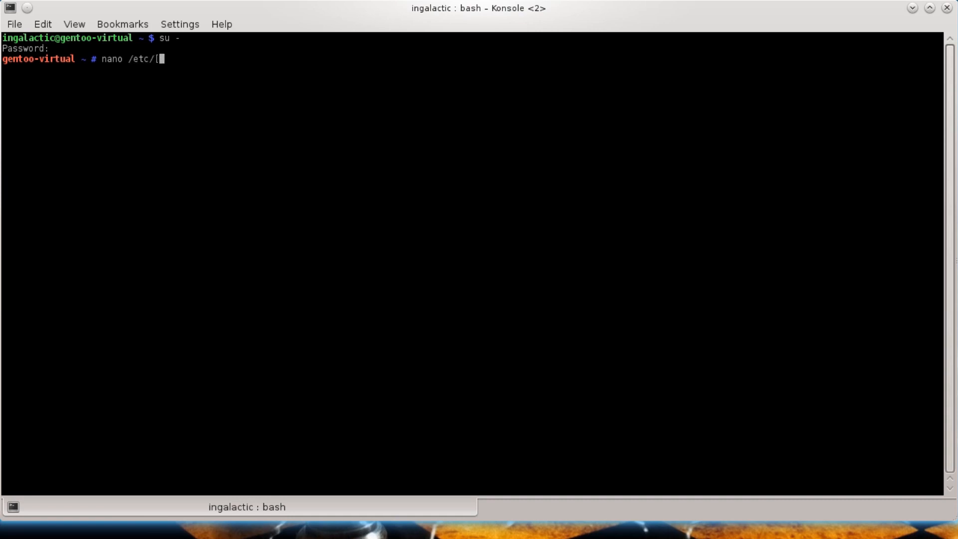
key("BackSpace")
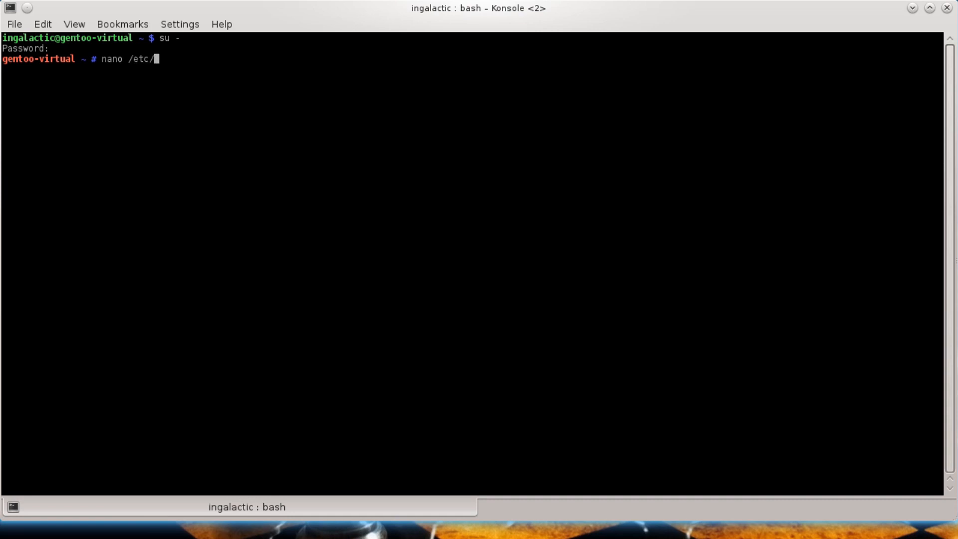
type("portage")
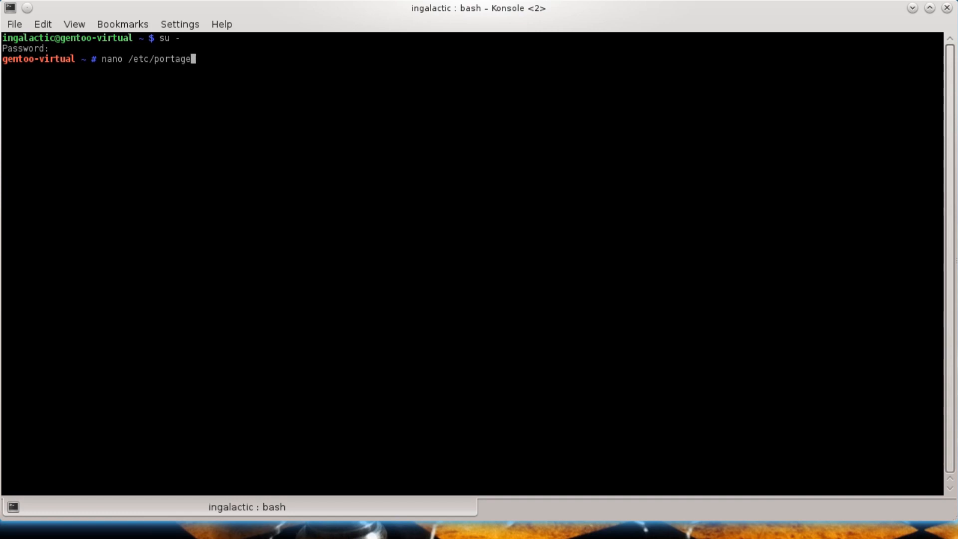
type("/")
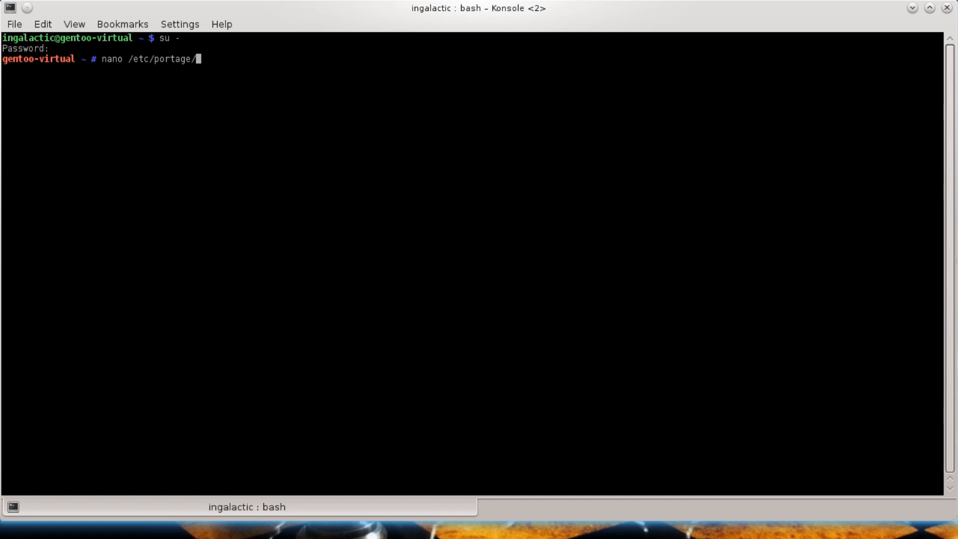
type("make")
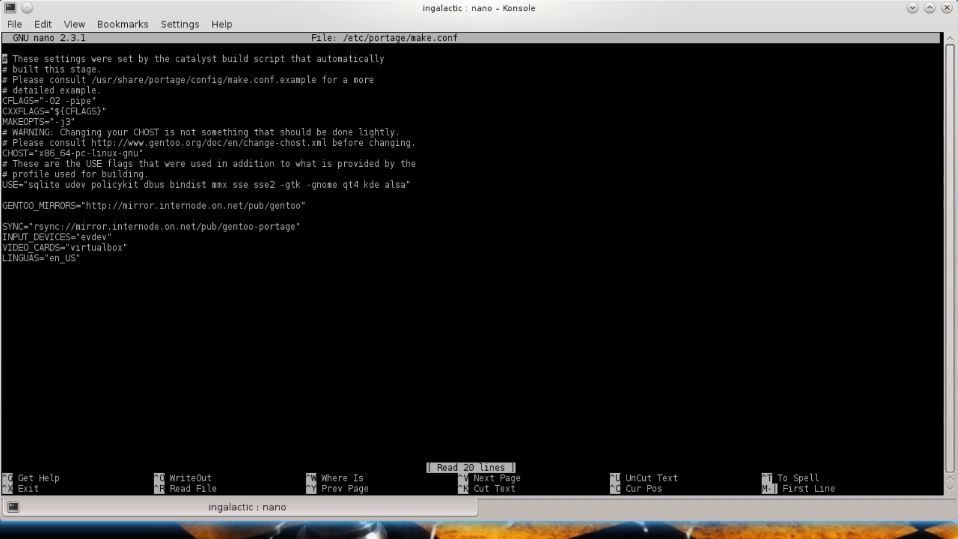
mouse_move(111, 106)
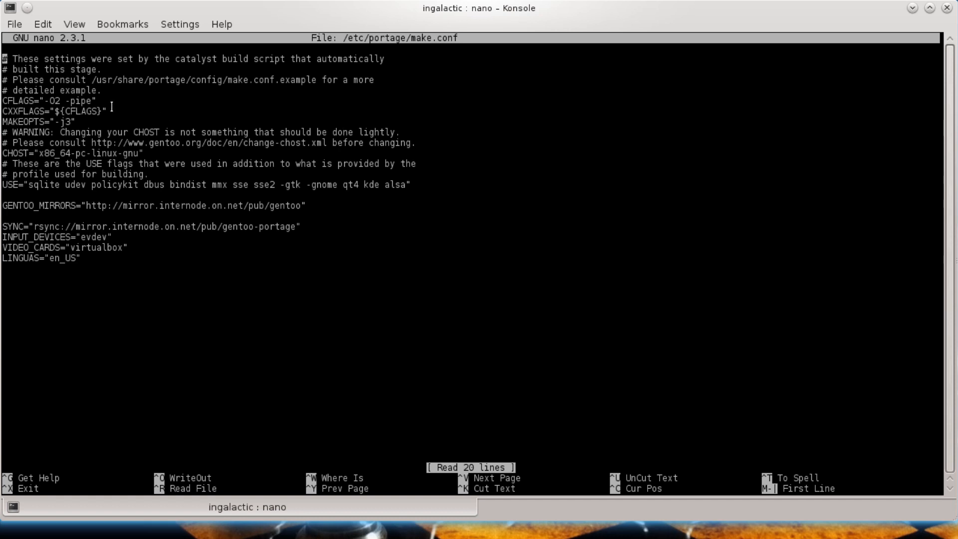
mouse_move(153, 177)
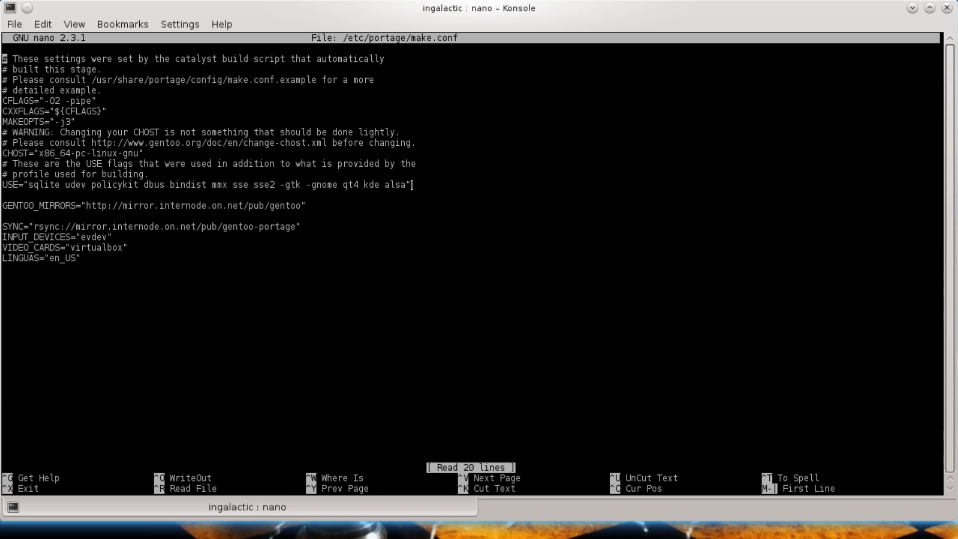
mouse_move(114, 191)
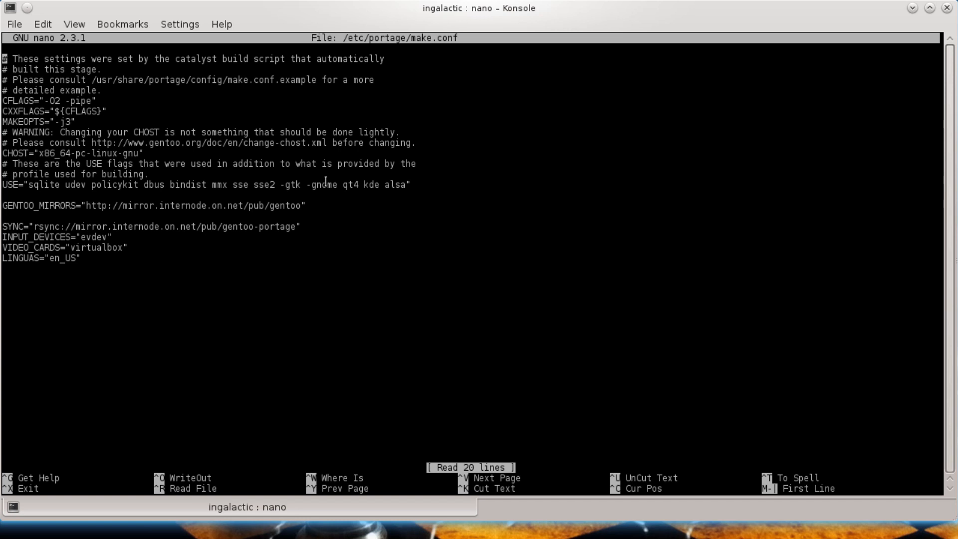
mouse_move(291, 185)
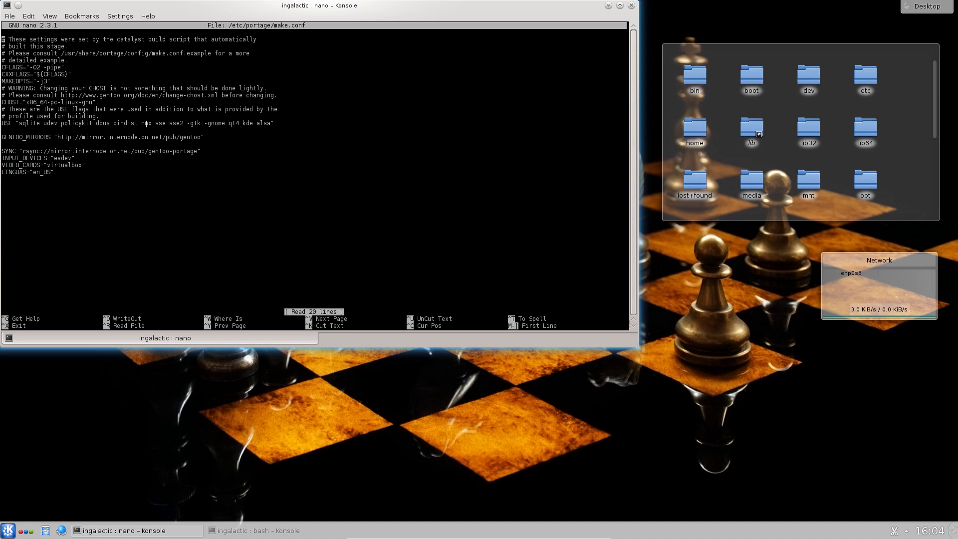
Add icu to make.conf's USE flags, save, and exit nano.
left_click(608, 6)
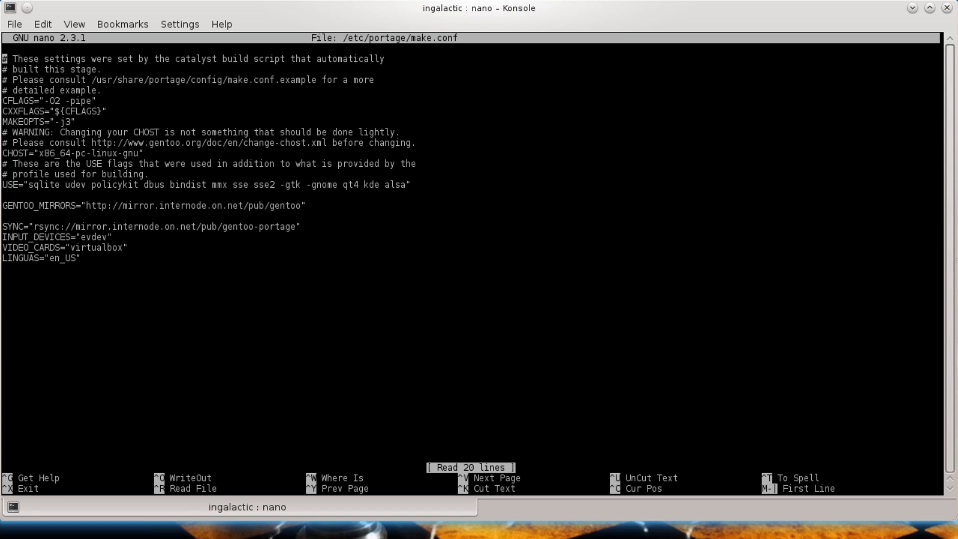
mouse_move(146, 191)
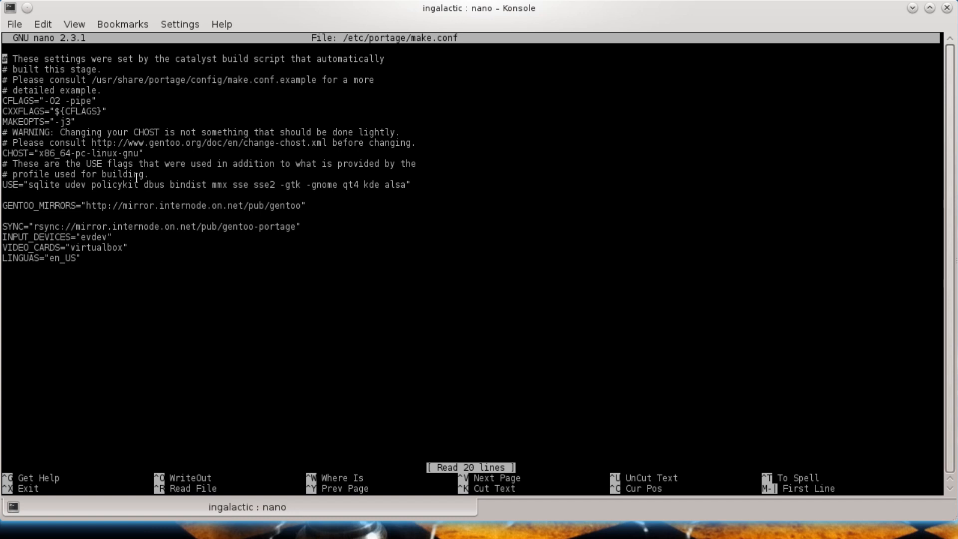
mouse_move(219, 184)
type("icu ")
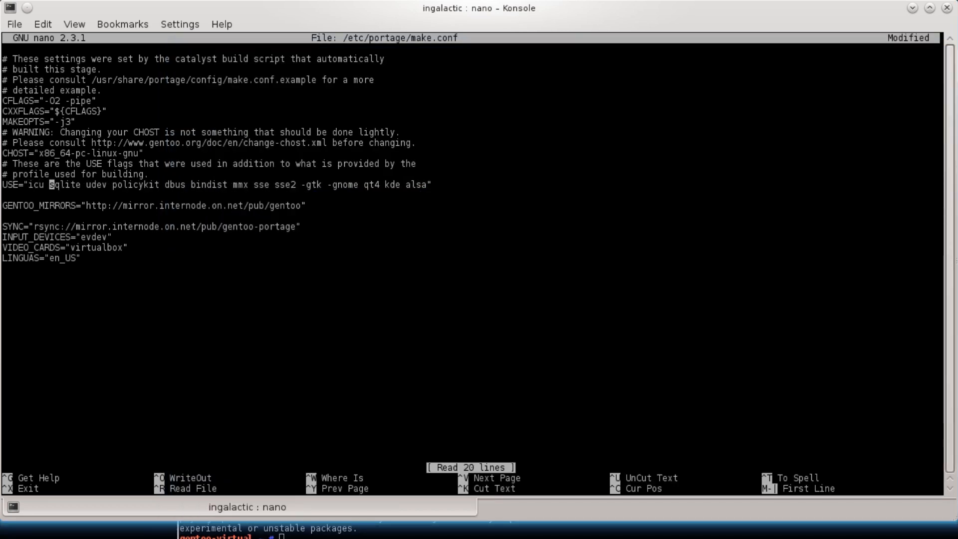
key("ctrl+x")
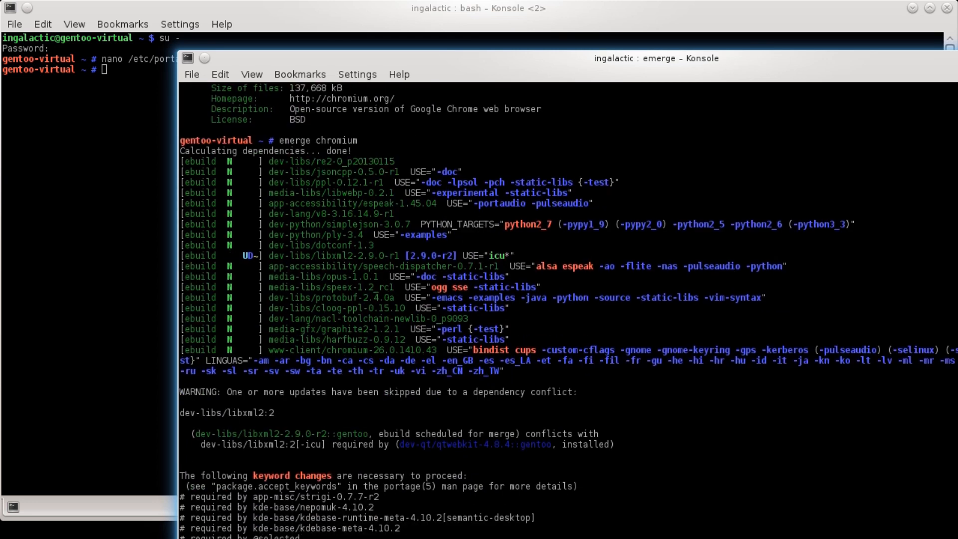
Scroll the re-run emerge chromium output to libxml2 rebuilding with icu and the slot conflict.
scroll("down", 3)
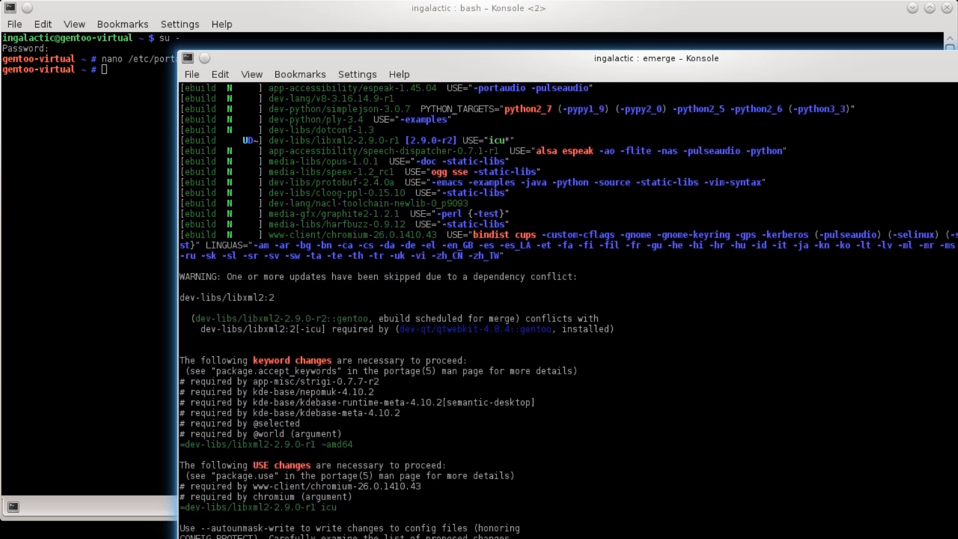
scroll("down", 3)
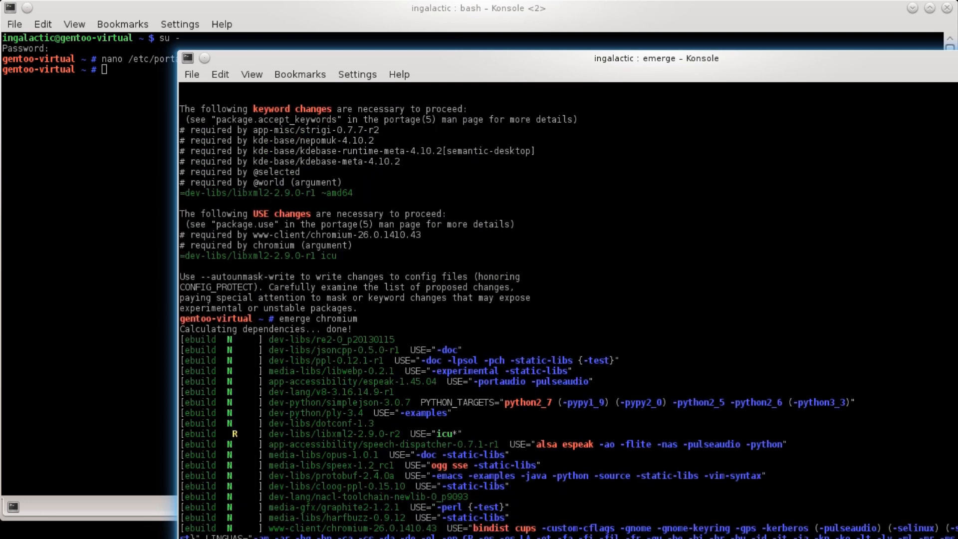
scroll("down", 3)
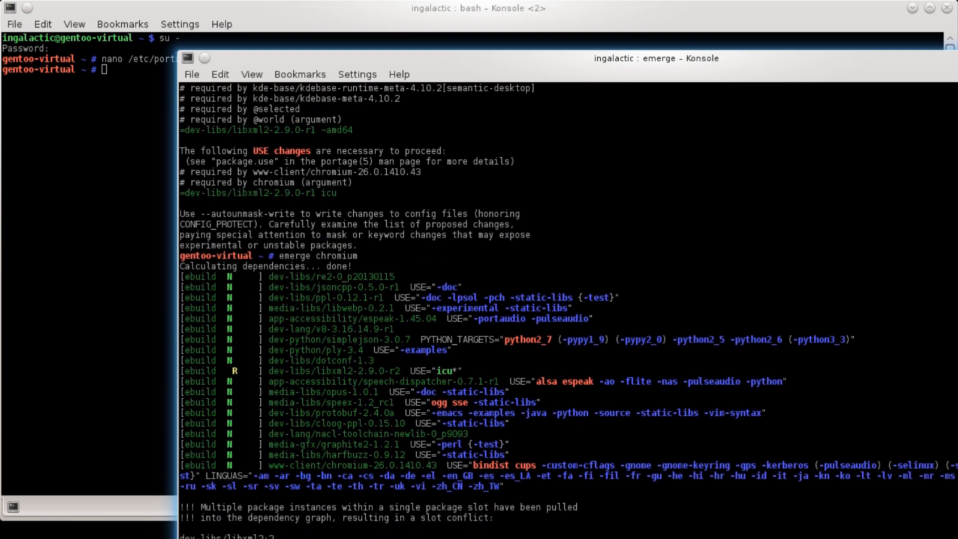
scroll("down", 3)
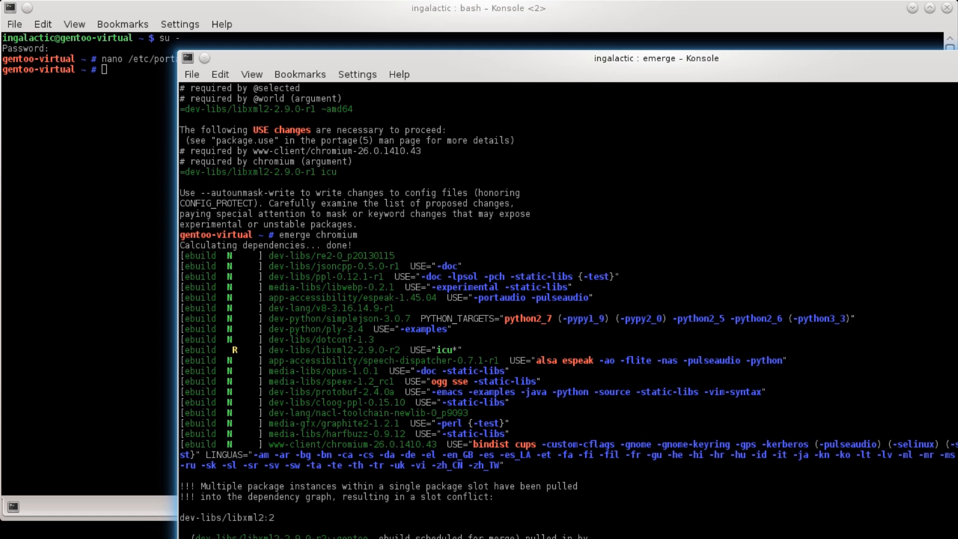
Open Default Desktop Settings from the desktop's context menu.
right_click(345, 312)
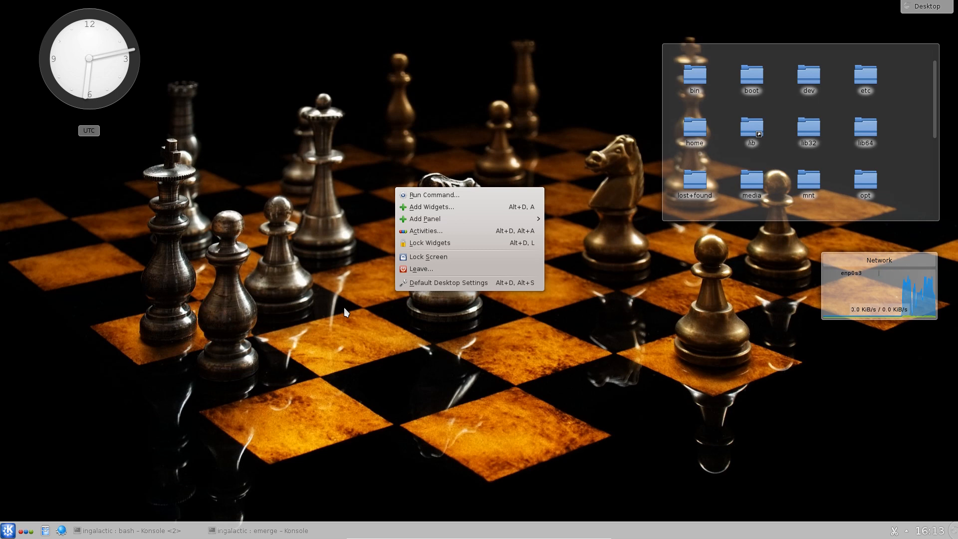
mouse_move(420, 289)
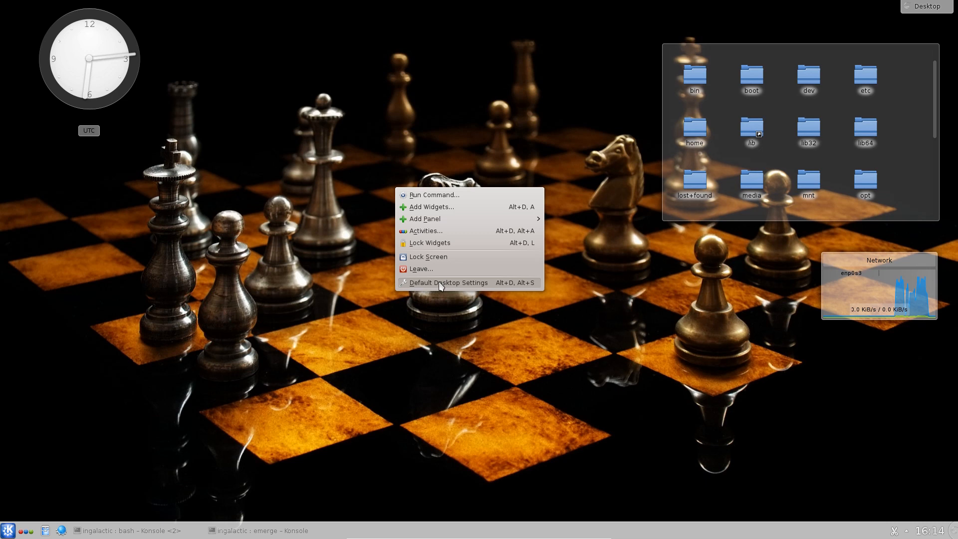
left_click(448, 282)
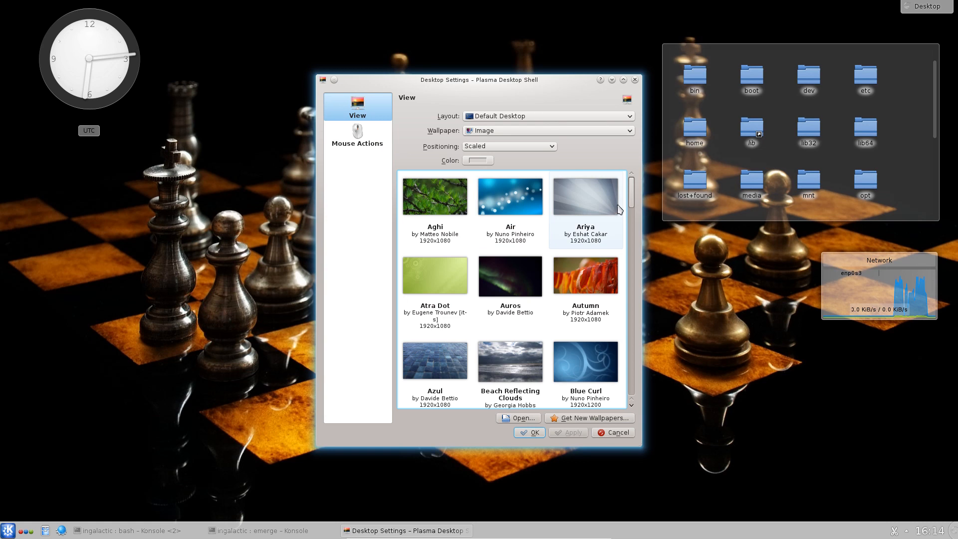
Scroll through the wallpaper choices, then cancel, keeping the chess wallpaper.
scroll("down", 3)
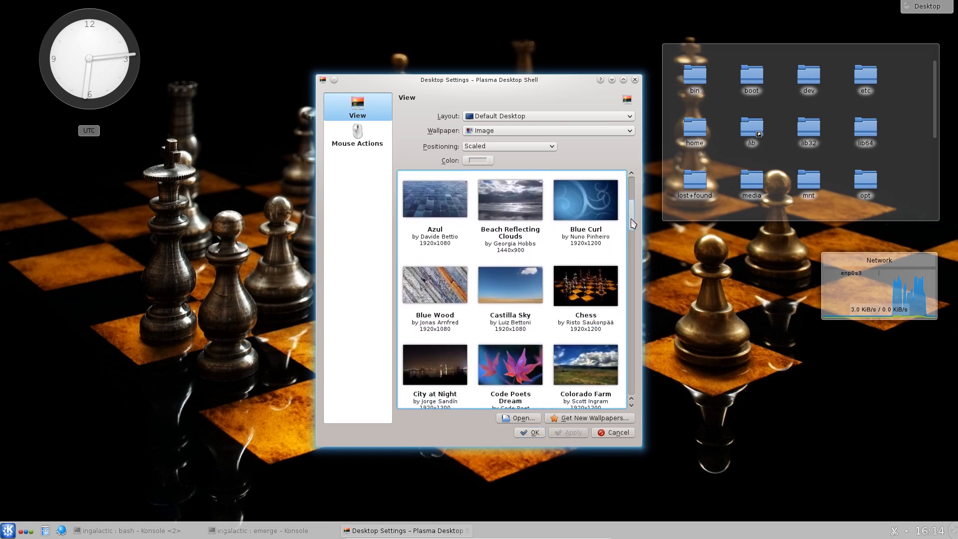
scroll("down", 3)
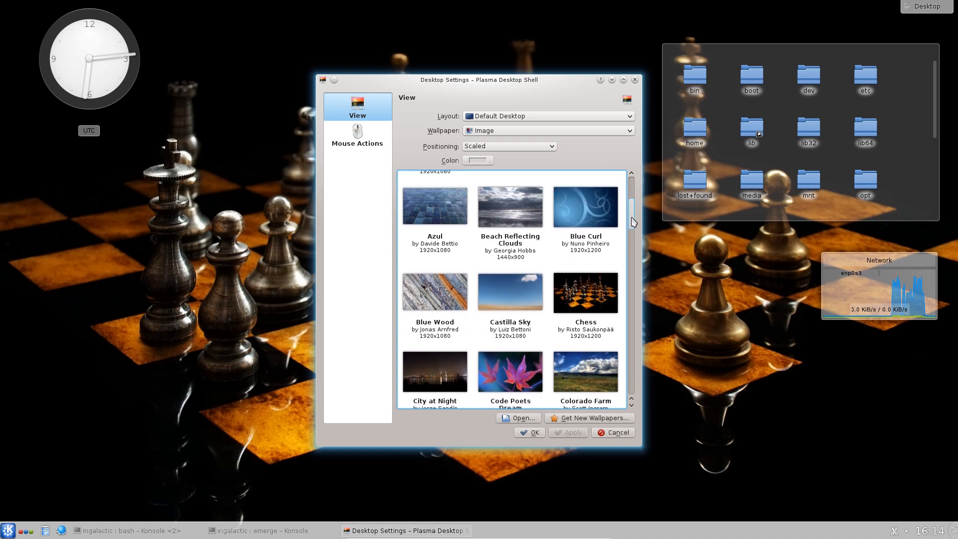
scroll("down", 3)
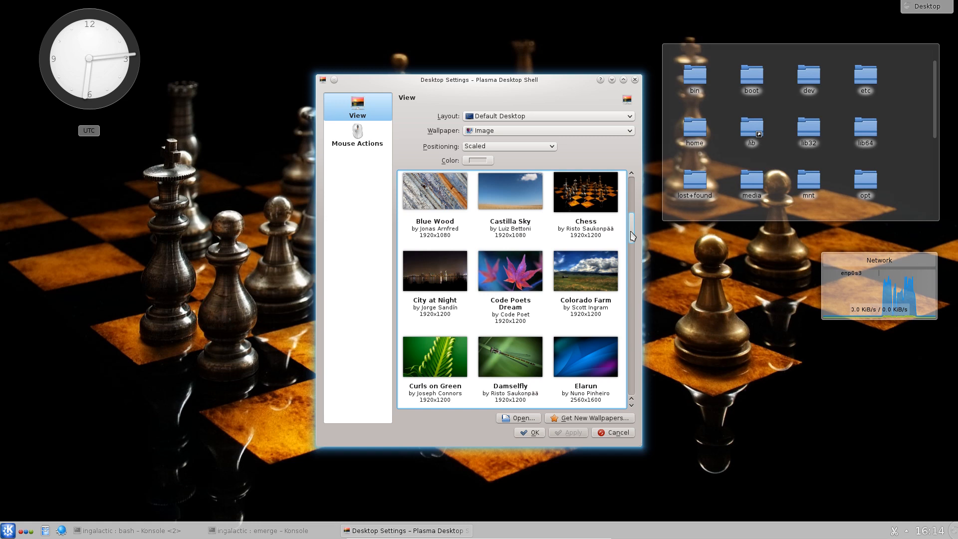
left_click(528, 432)
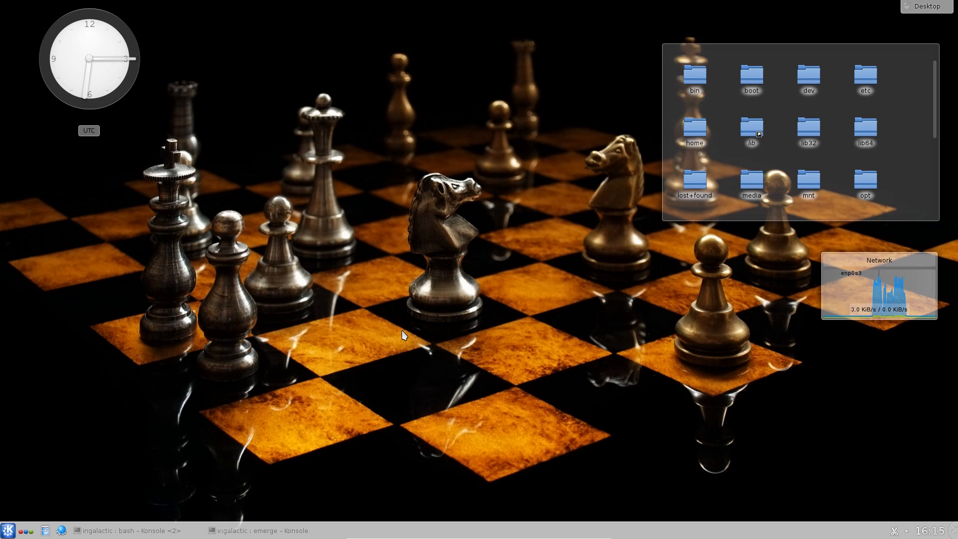
mouse_move(295, 534)
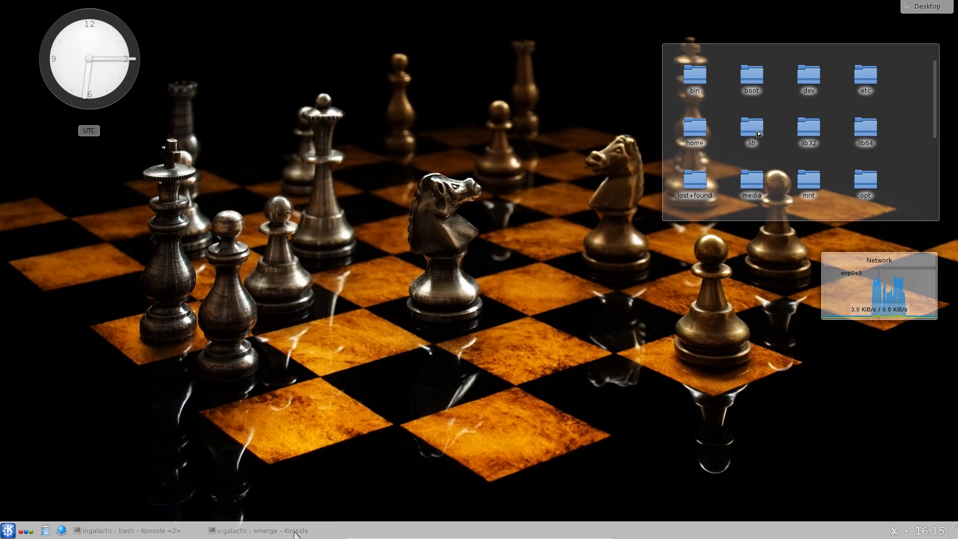
Restore, minimize, then restore the emerge Konsole window to watch the Boost test libraries compile.
left_click(263, 529)
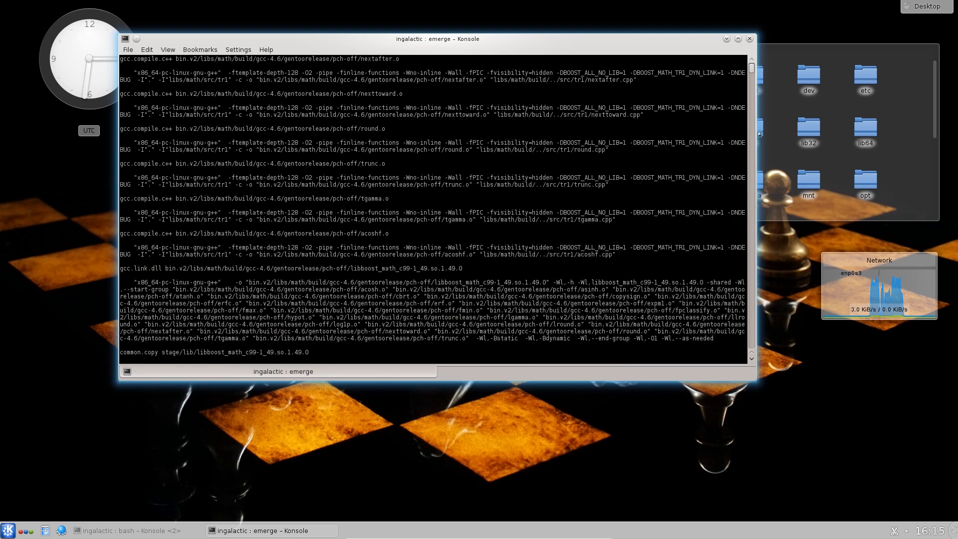
scroll("down", 3)
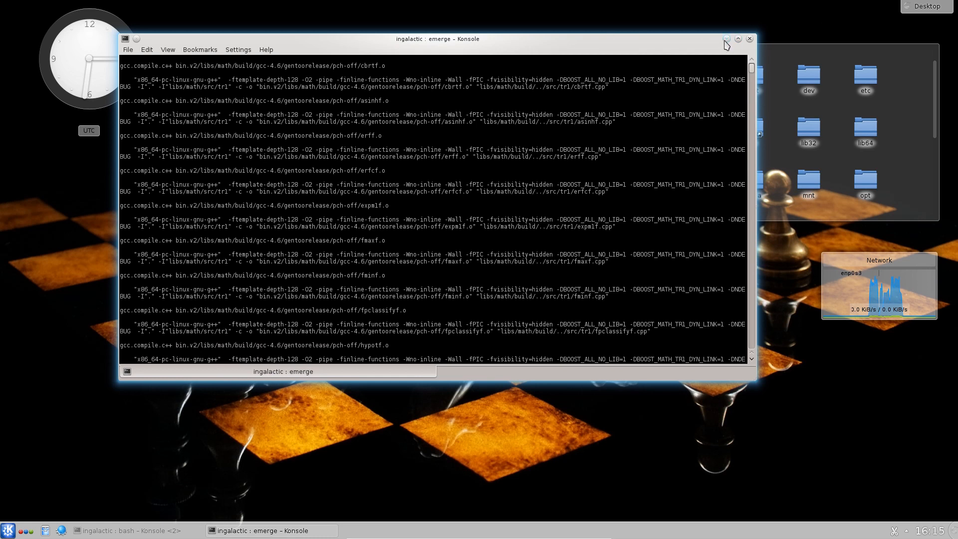
left_click(727, 39)
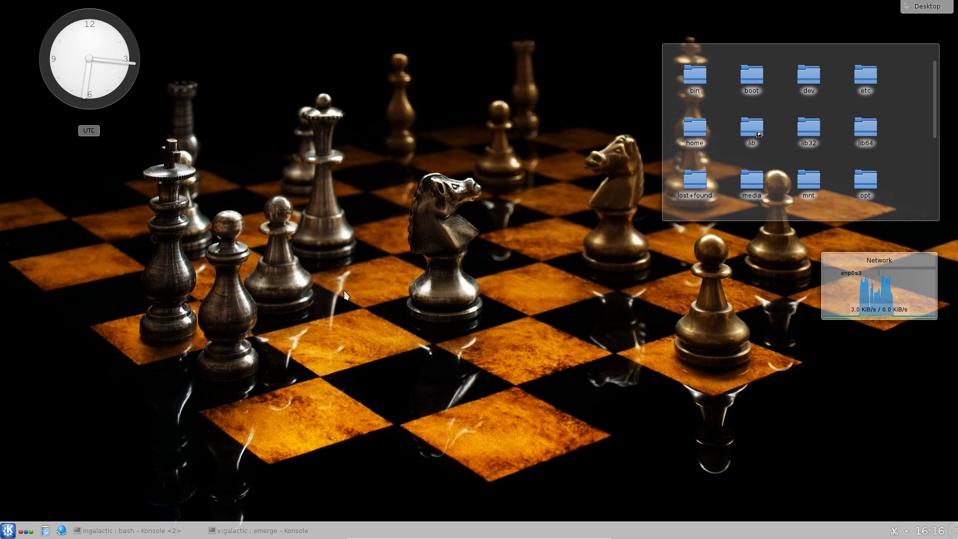
mouse_move(125, 394)
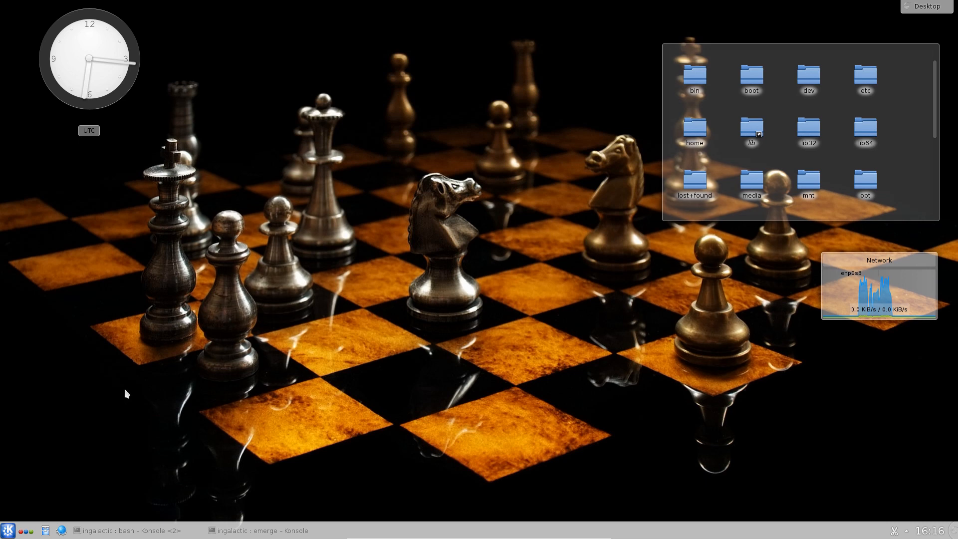
mouse_move(89, 428)
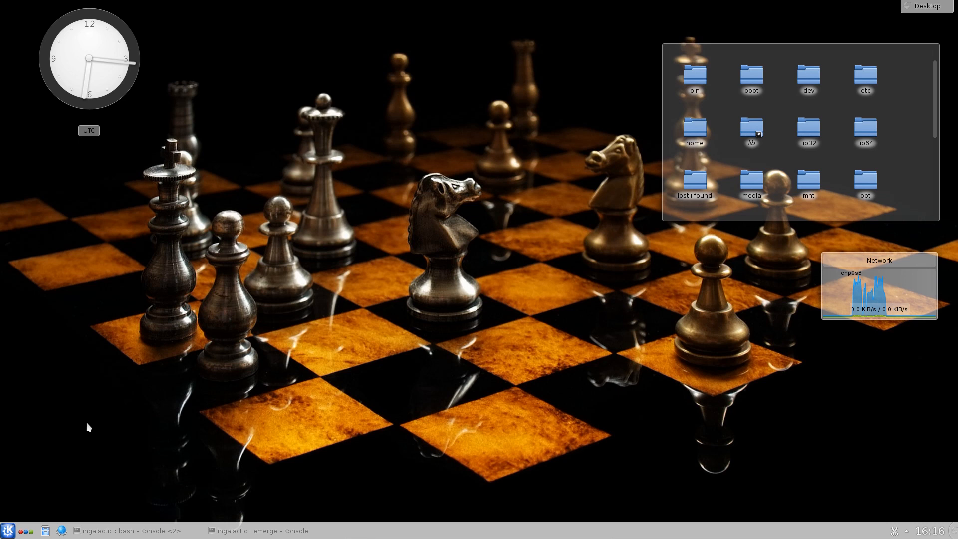
mouse_move(389, 307)
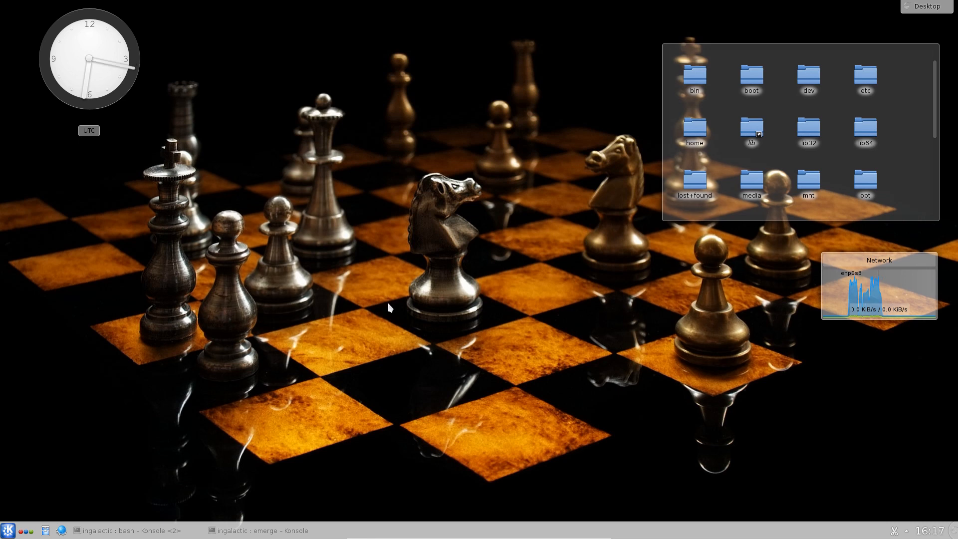
mouse_move(369, 383)
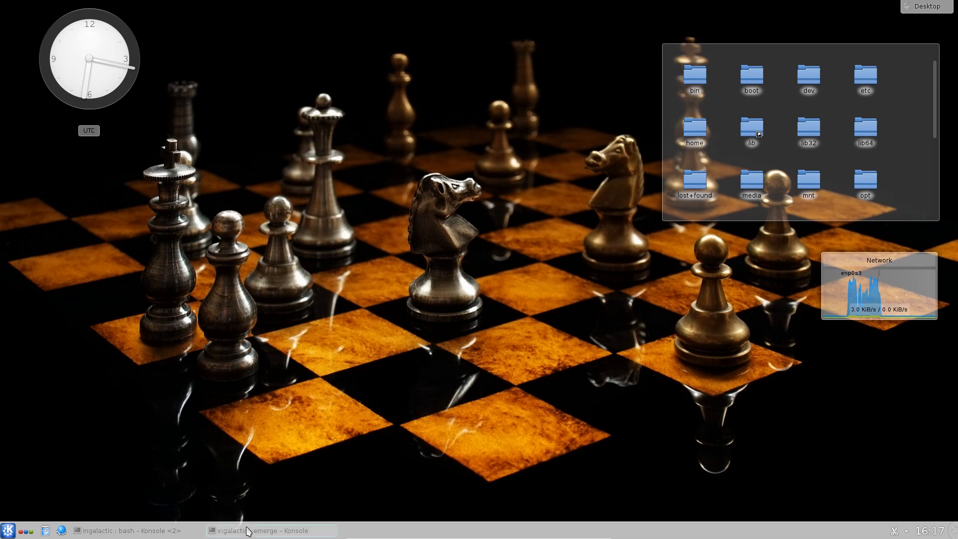
left_click(263, 530)
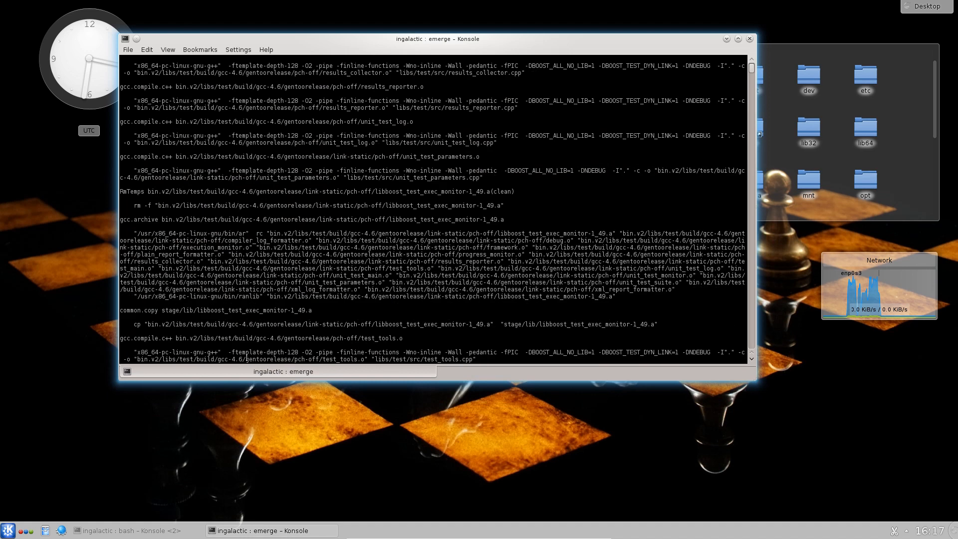